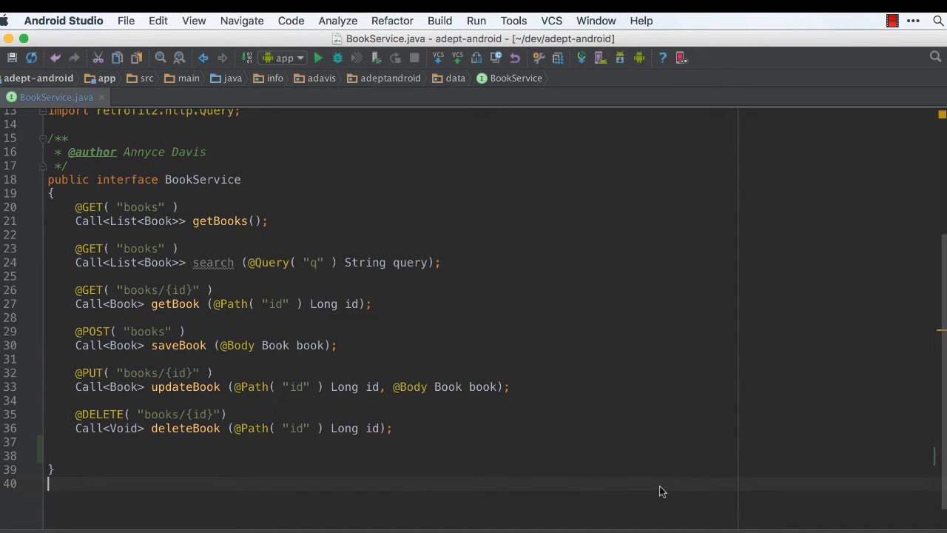
Open the clipboard history chooser showing the five most recent copied snippets.
key("shift+cmd+v")
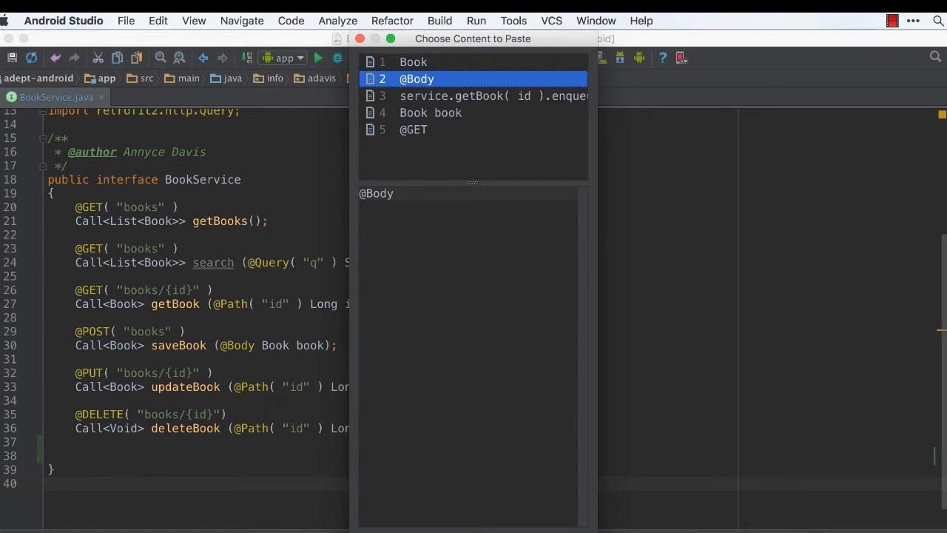
Paste the service.getBook(id).enqueue callback snippet from clipboard history below BookService.
left_click(492, 96)
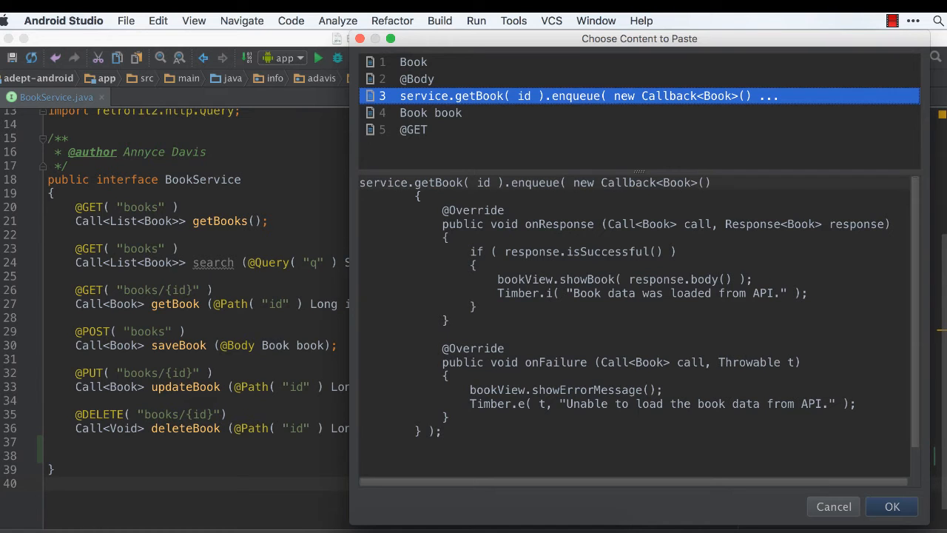
left_click(892, 506)
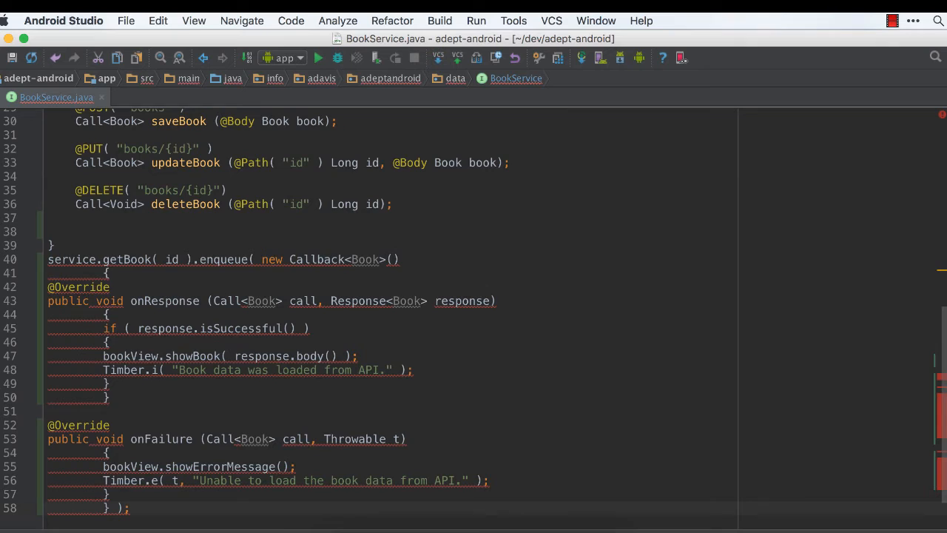
Undo the pasted getBook callback and reopen the clipboard history on line 38.
key("cmd+z")
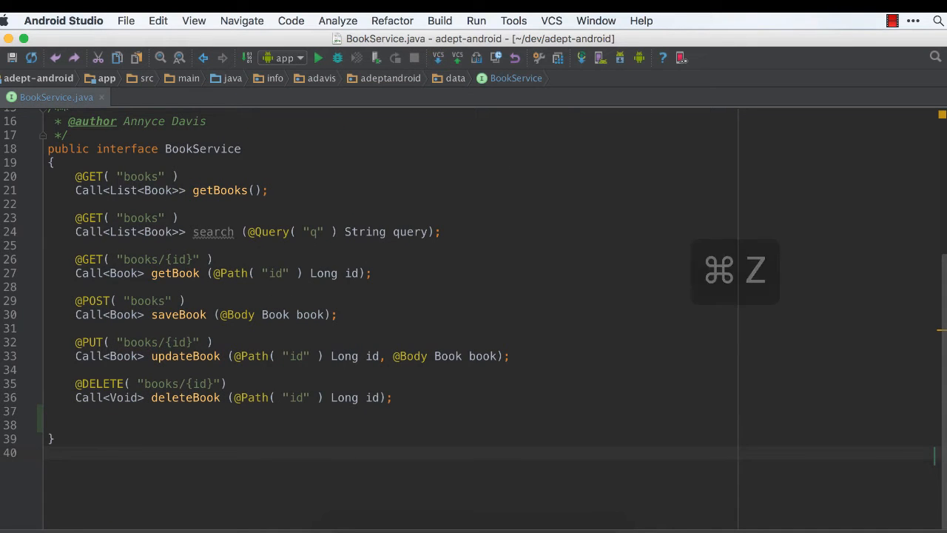
key("cmd+z")
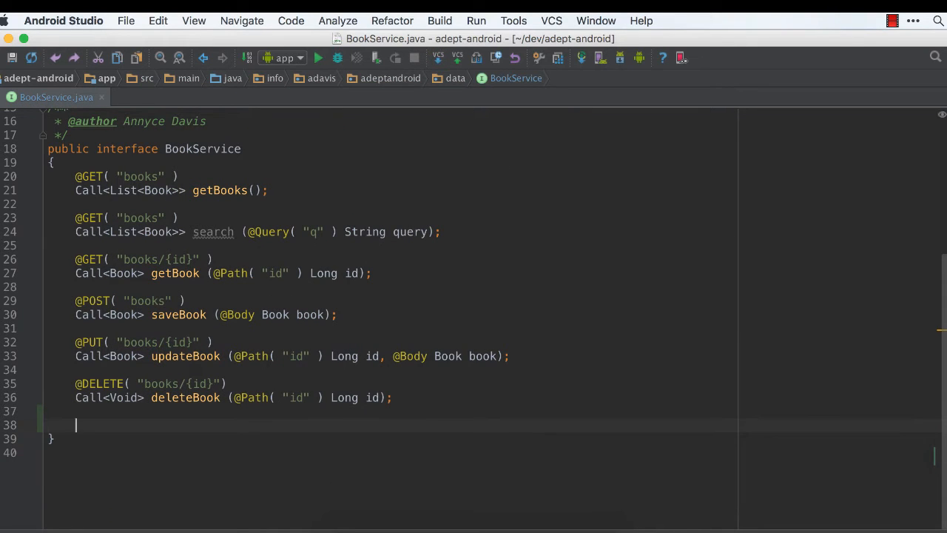
key("shift+cmd+v")
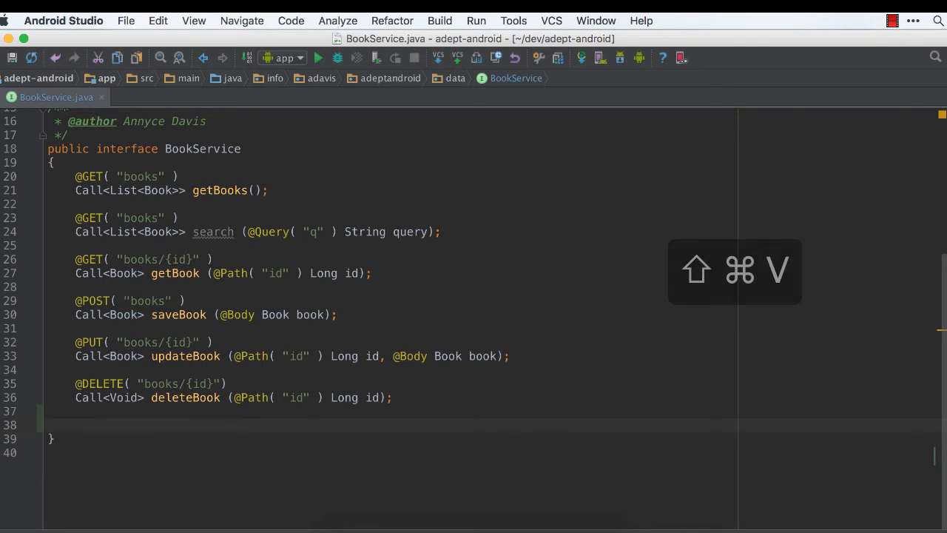
key("cmd+shift+v")
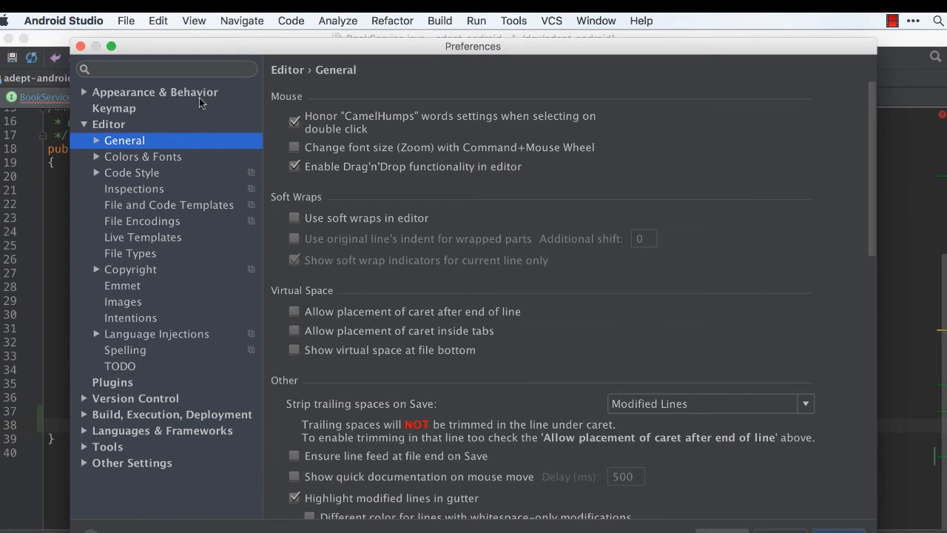
Find 'max clipboard' in Preferences, set maximum clipboard contents to 10, and save.
type("m")
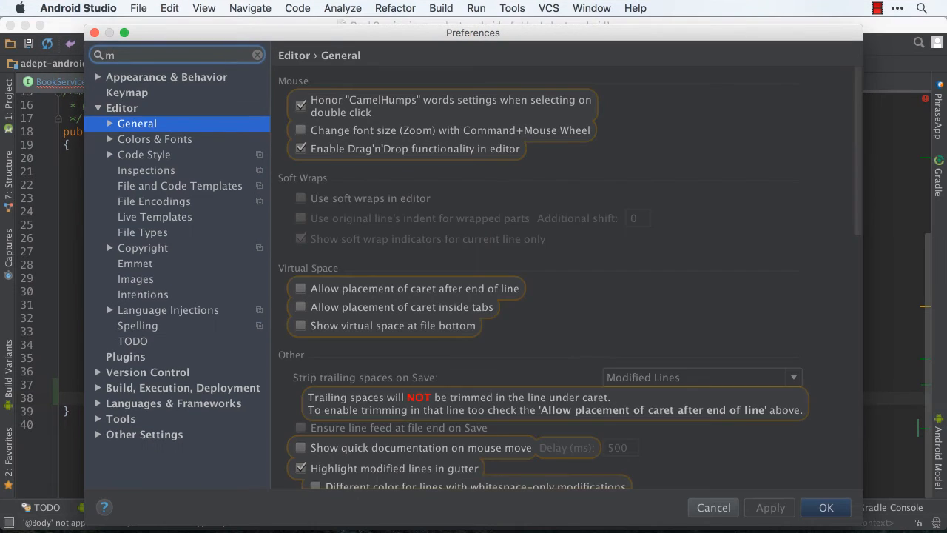
type("ax clipboard")
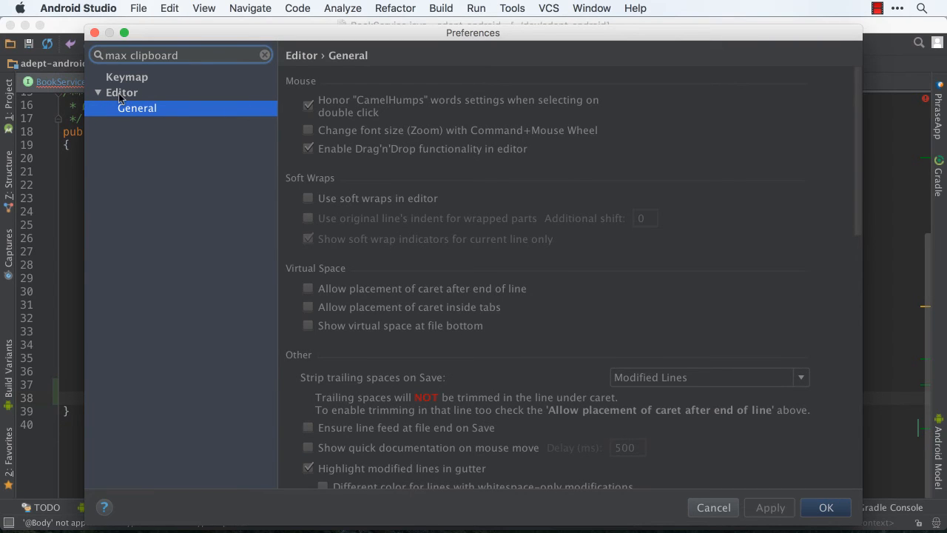
scroll("down", 3)
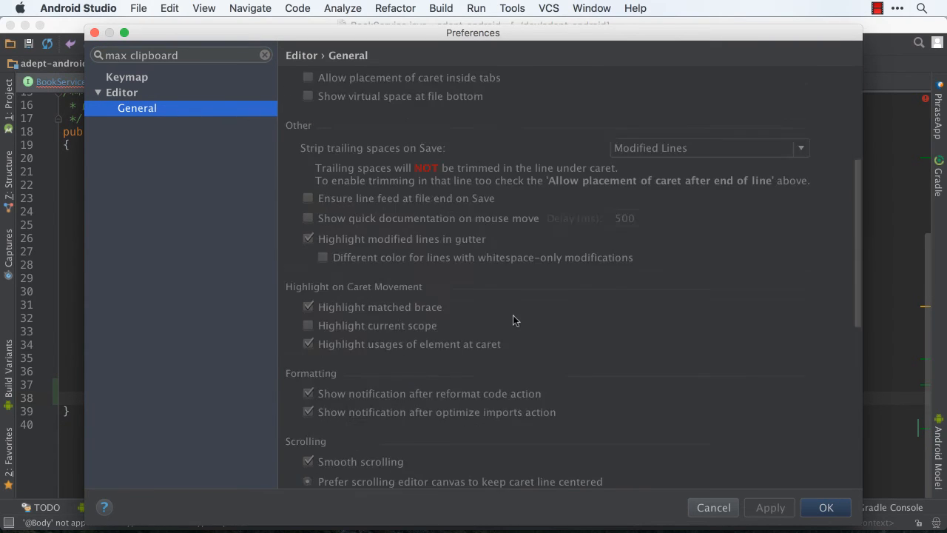
scroll("down", 3)
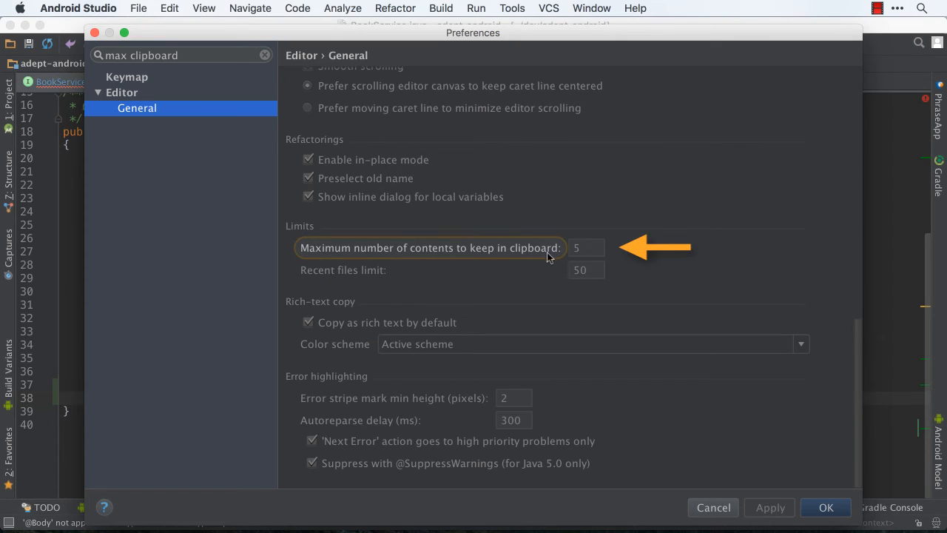
type("10")
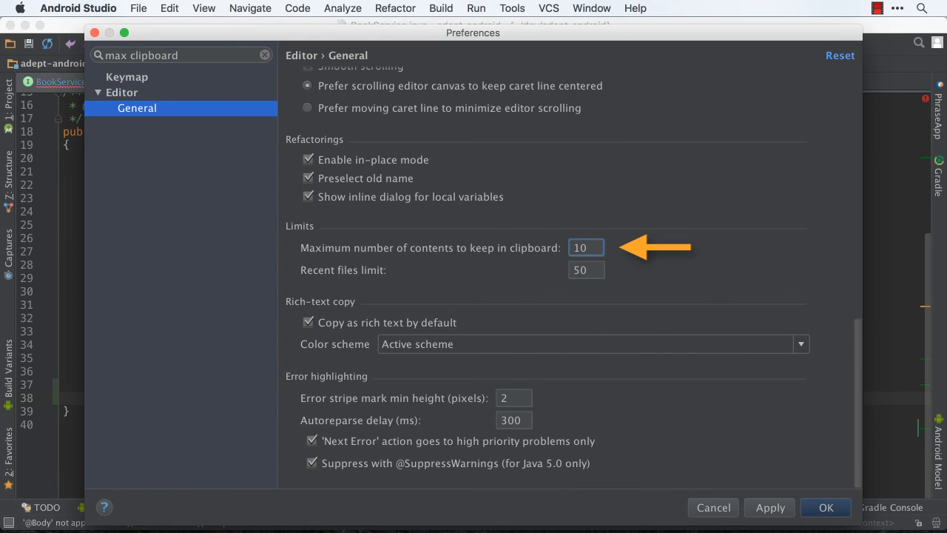
left_click(825, 507)
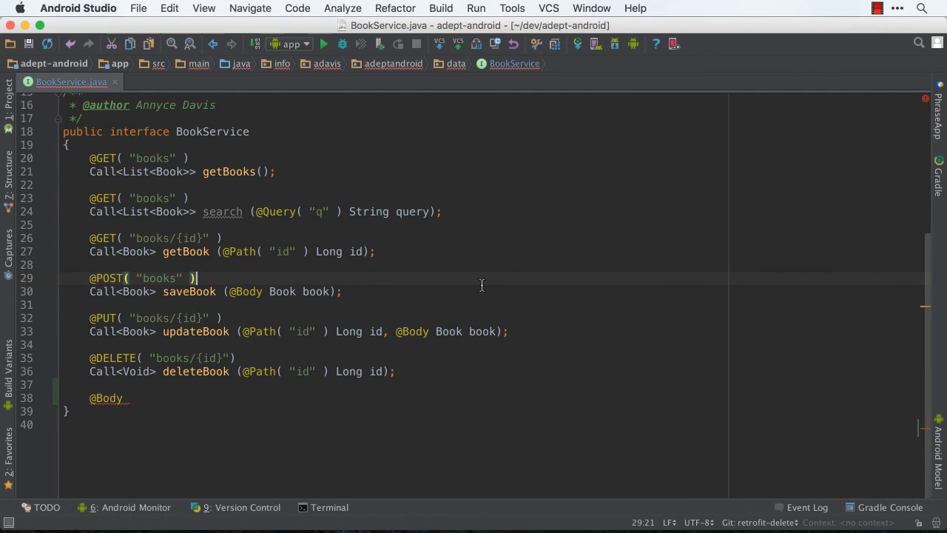